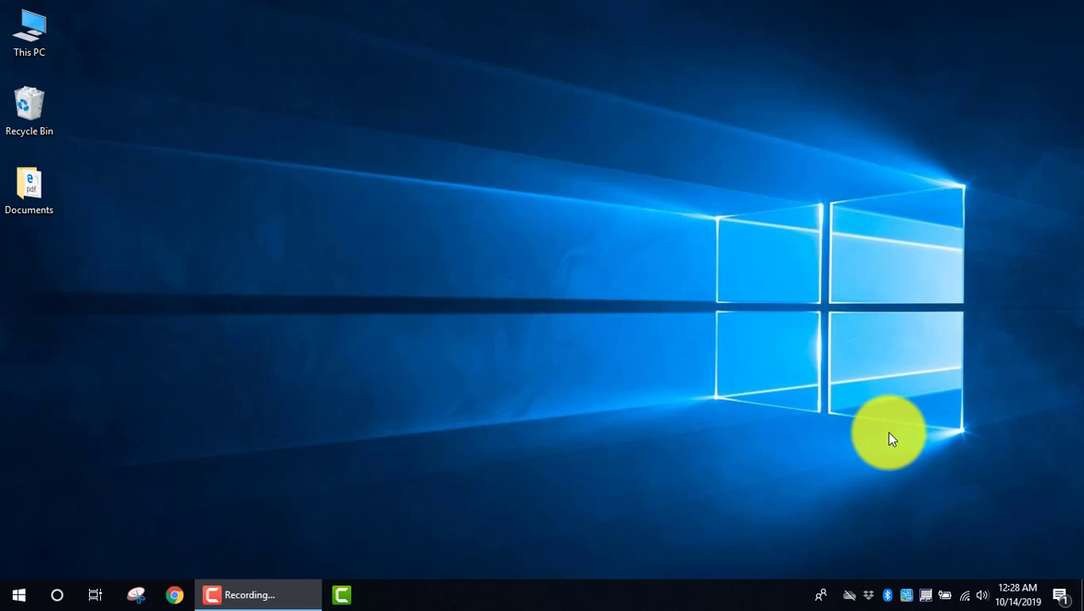
mouse_move(408, 424)
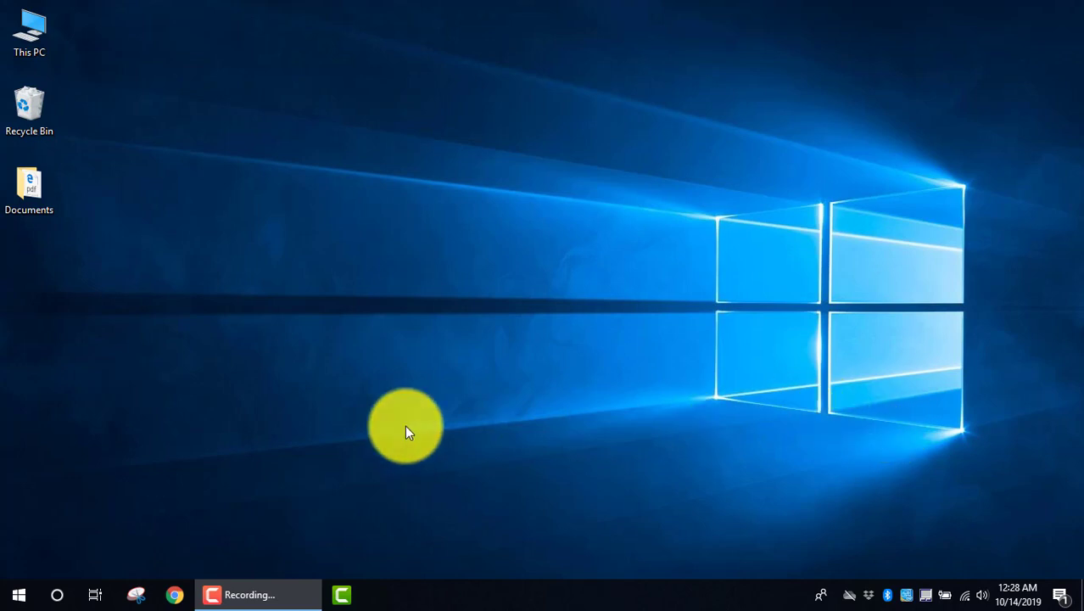
mouse_move(261, 536)
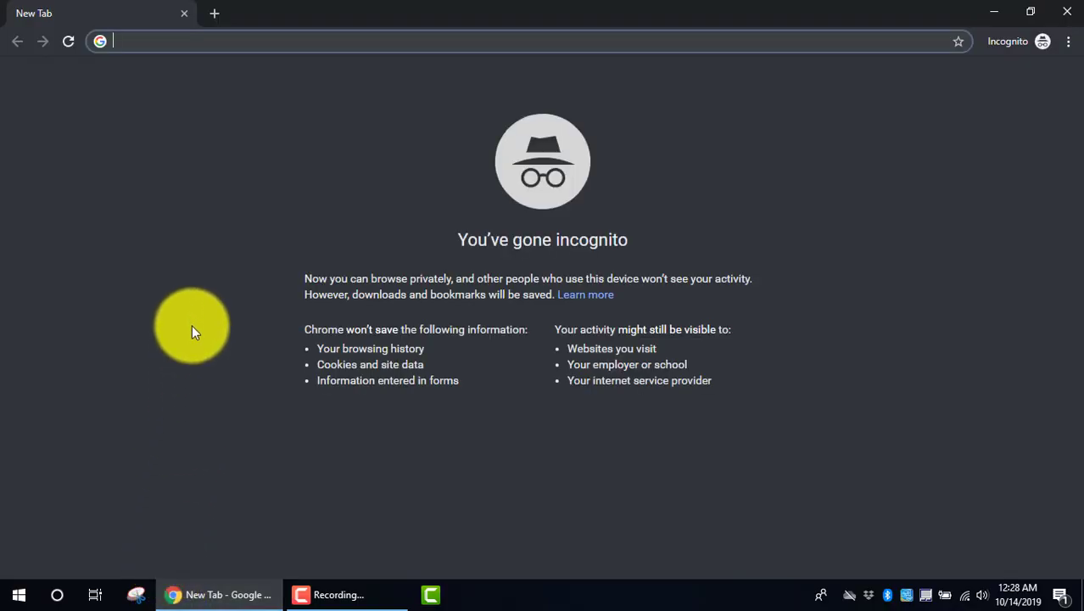
Navigate to online-convert.com from the address bar suggestions for 'online'
text(o)
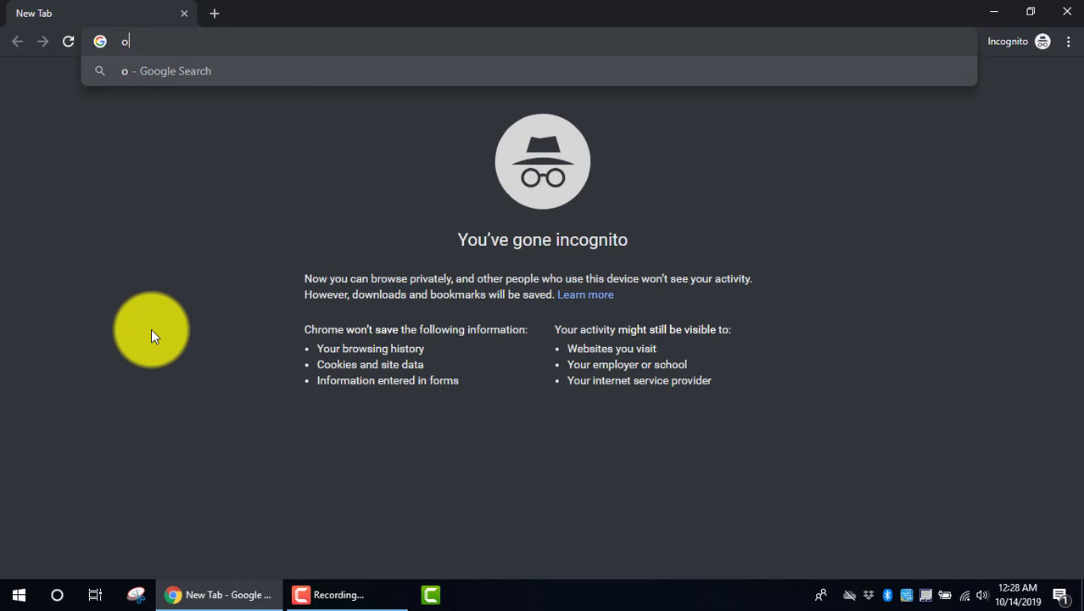
text(nline-convert.com)
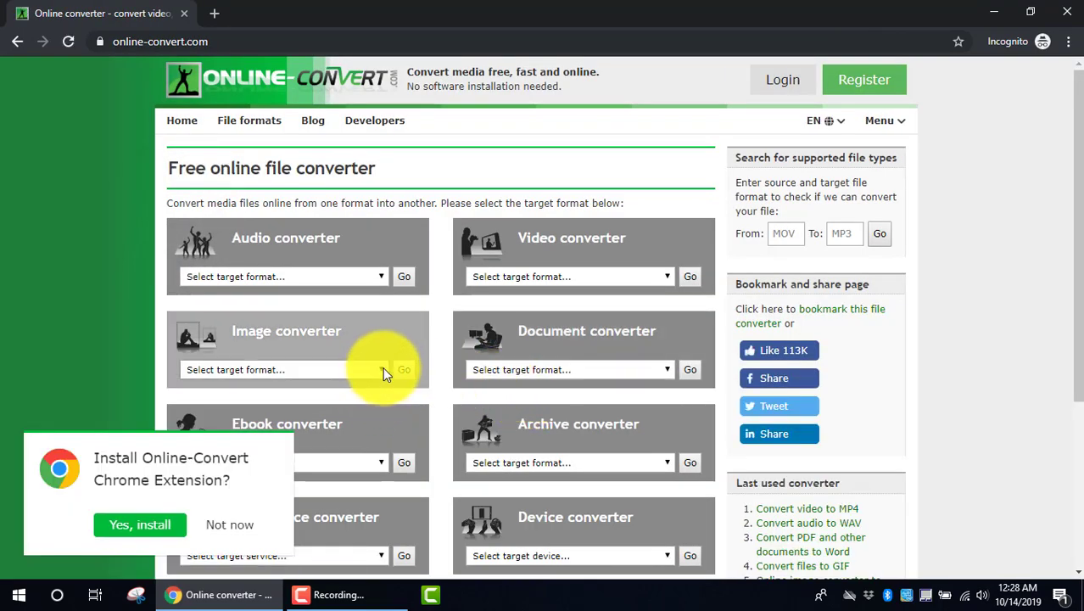
mouse_move(275, 346)
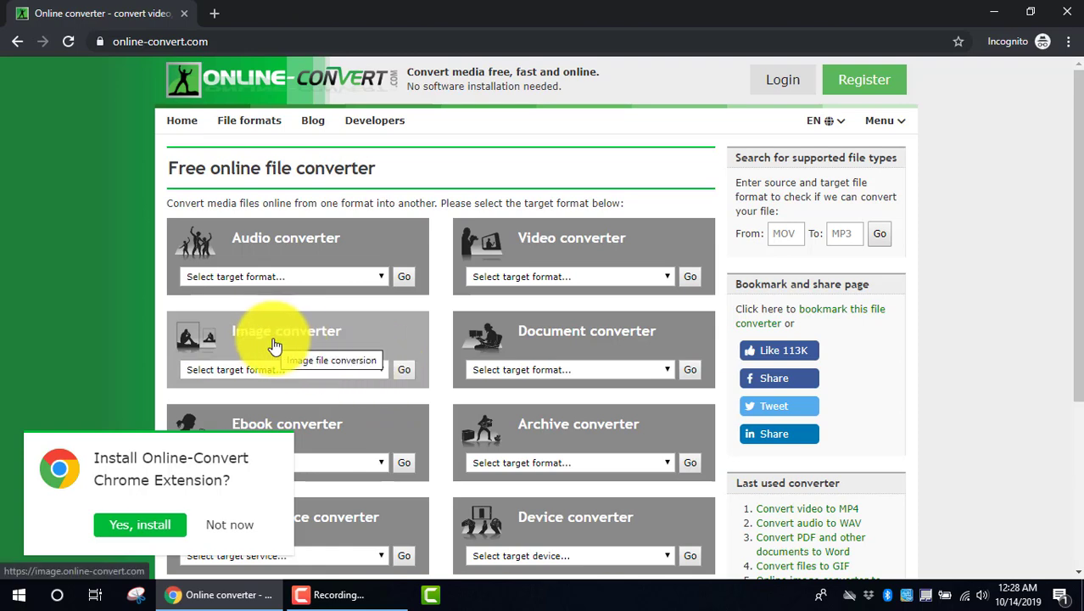
mouse_move(370, 370)
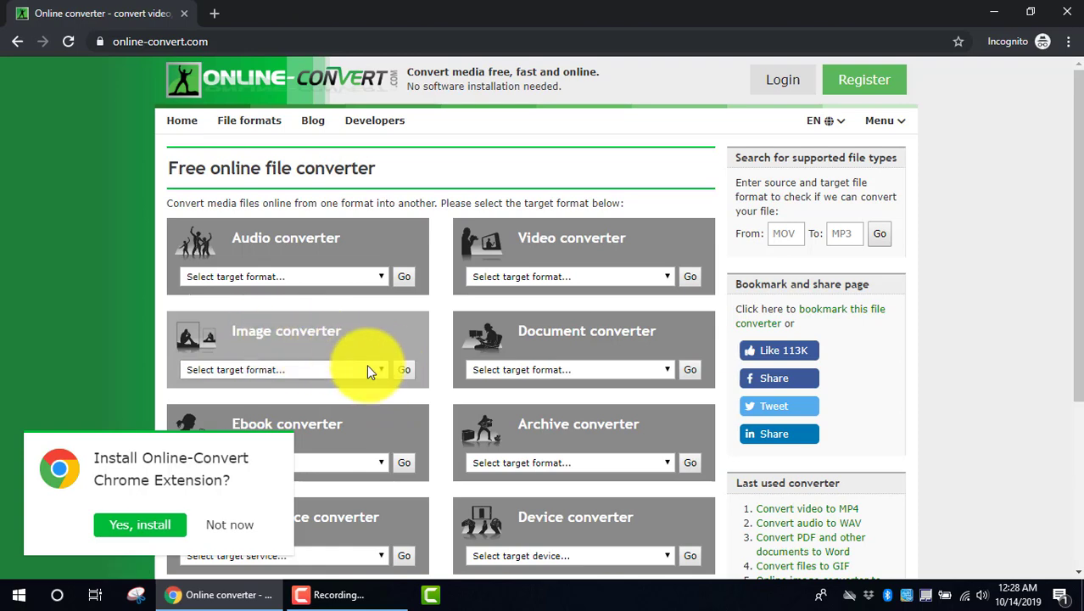
Choose 'Convert to JPG' under Image converter and go to that converter page
click(285, 370)
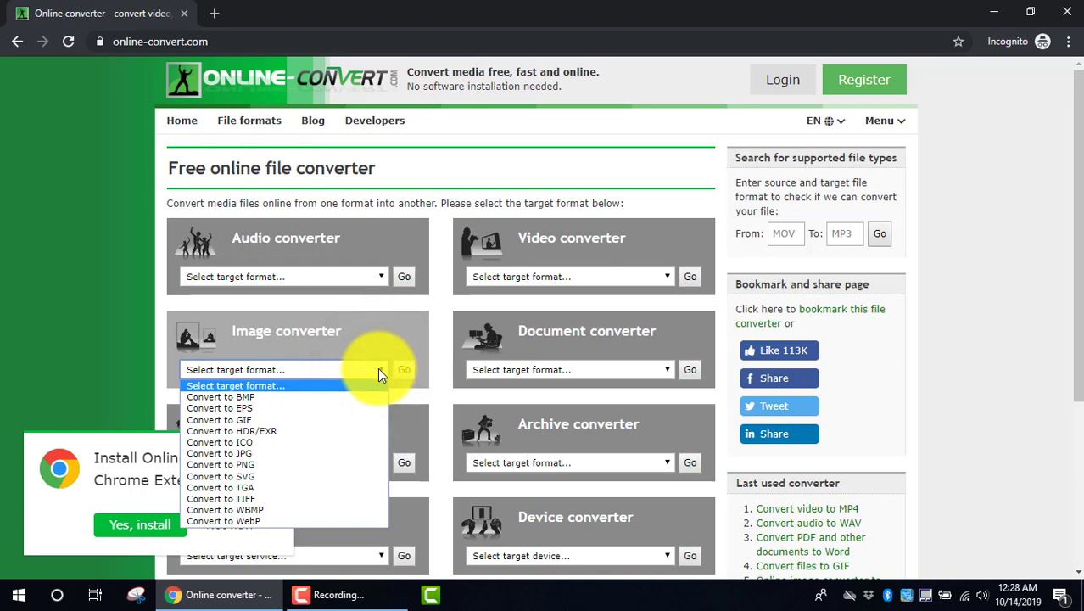
mouse_move(292, 431)
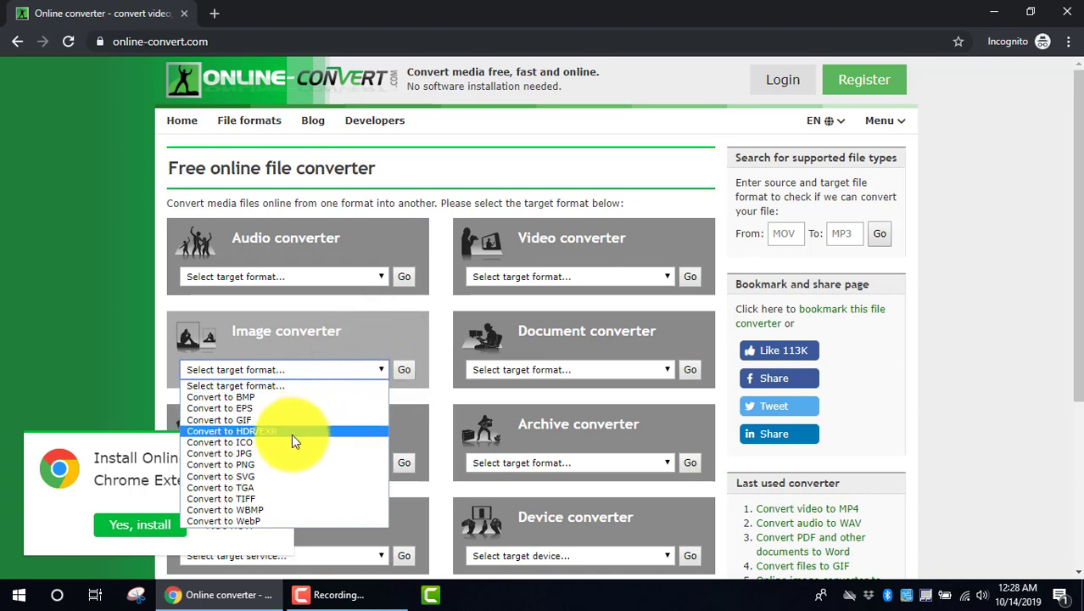
mouse_move(285, 453)
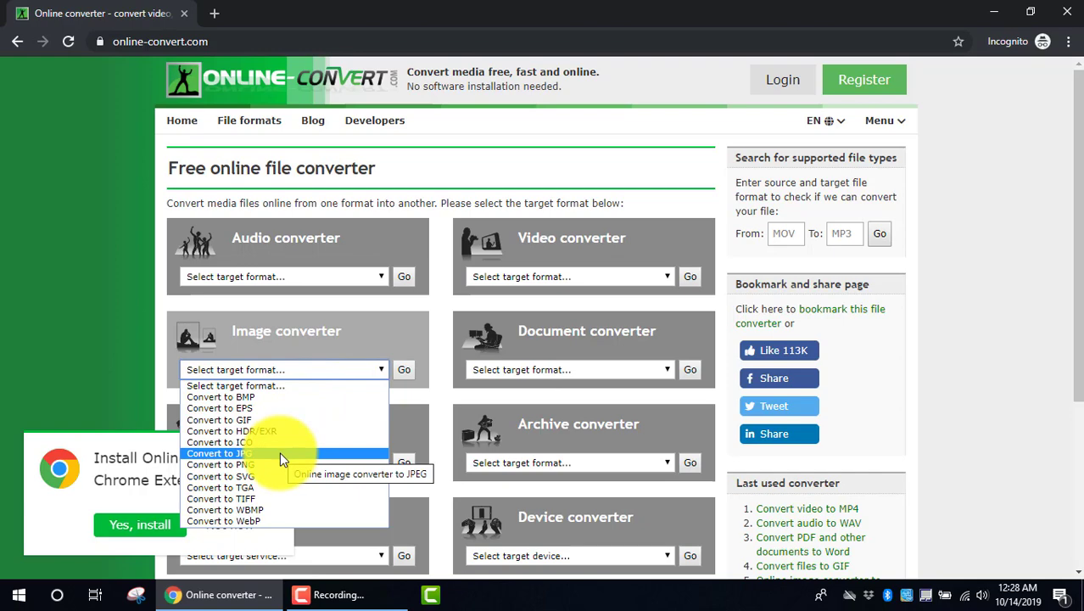
click(218, 453)
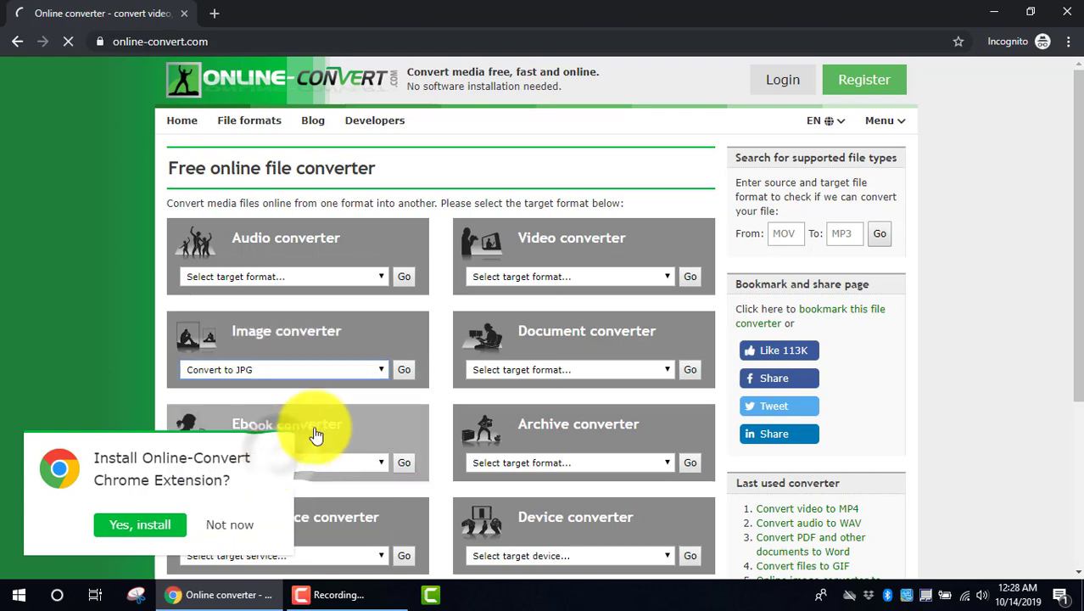
click(404, 370)
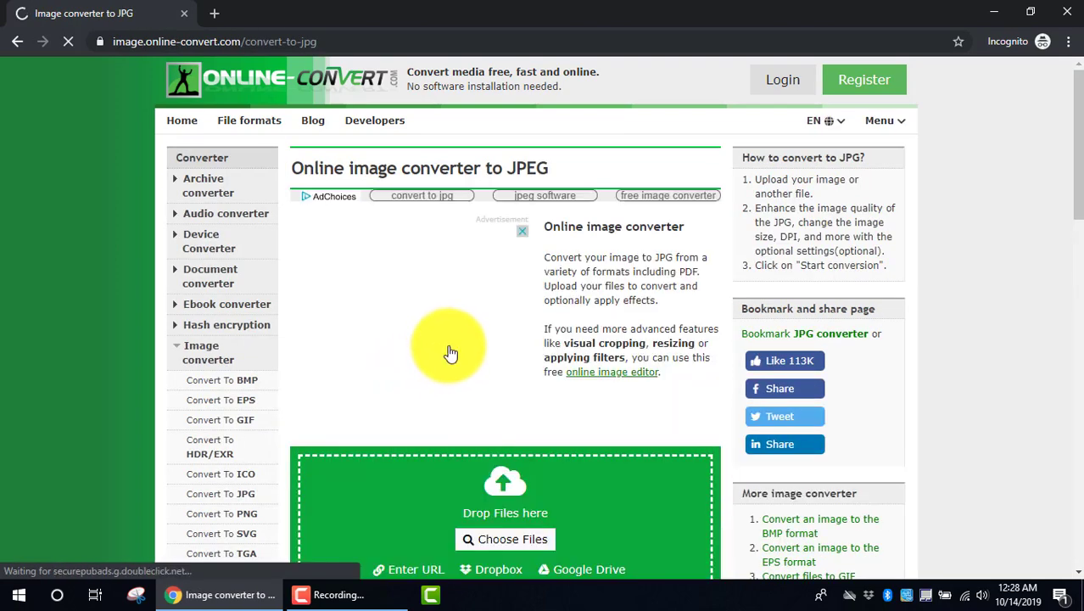
Reach Choose Files to bring up the file-open dialog for uploading
scroll(down, 3)
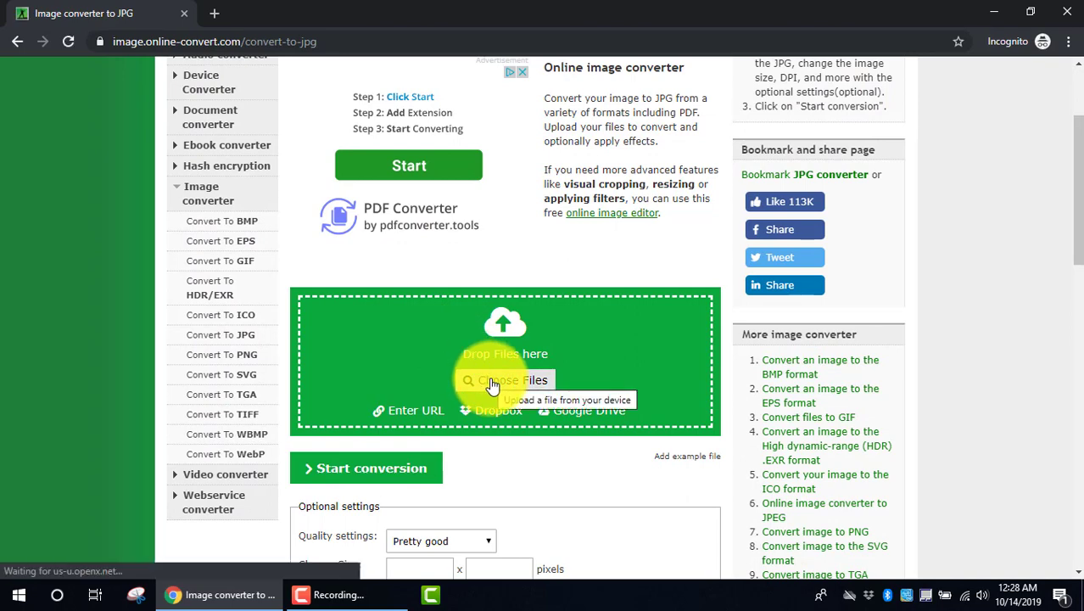
click(506, 380)
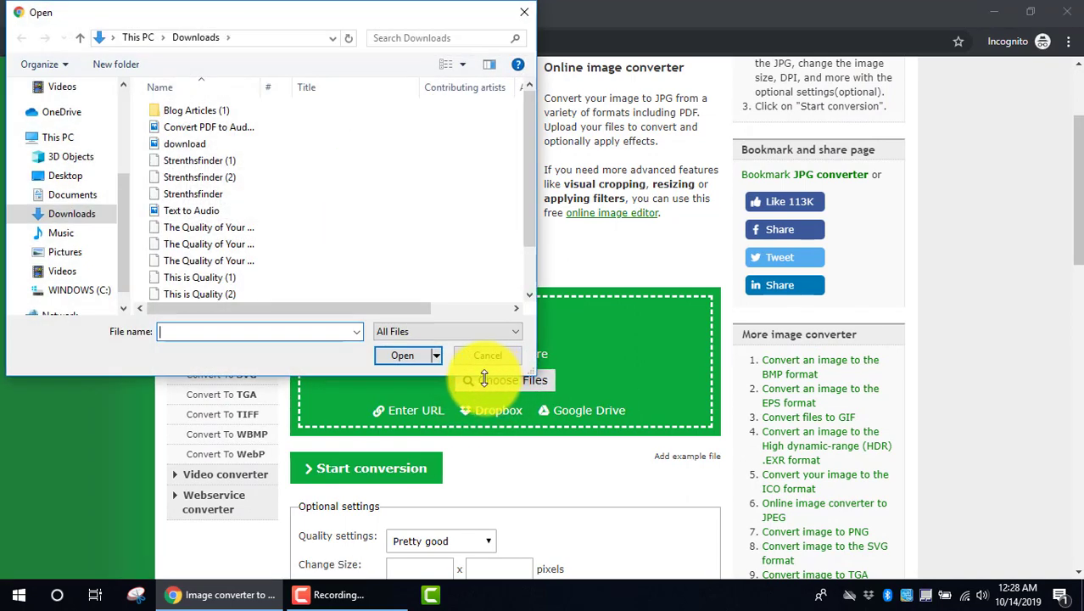
Browse to Desktop > Documents holding the Word 2016 for Windows shortcuts PDF
click(65, 175)
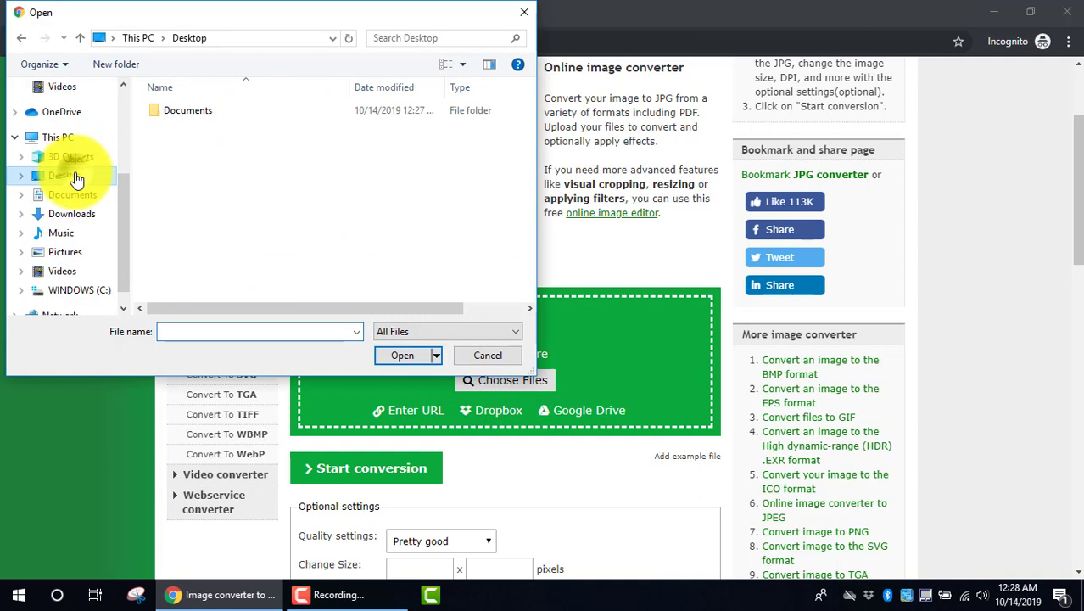
click(66, 175)
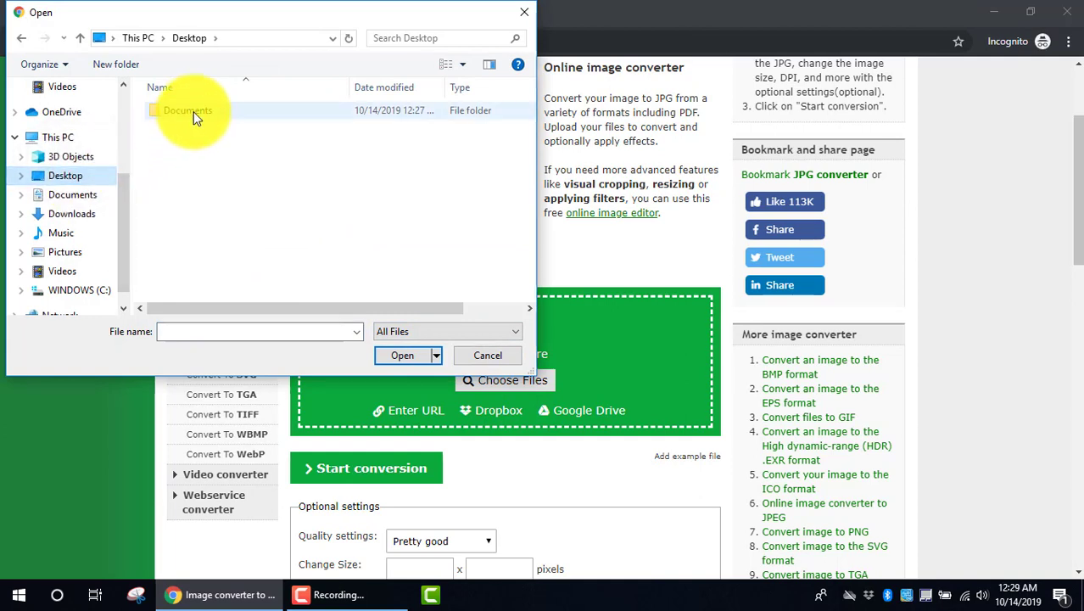
double_click(187, 111)
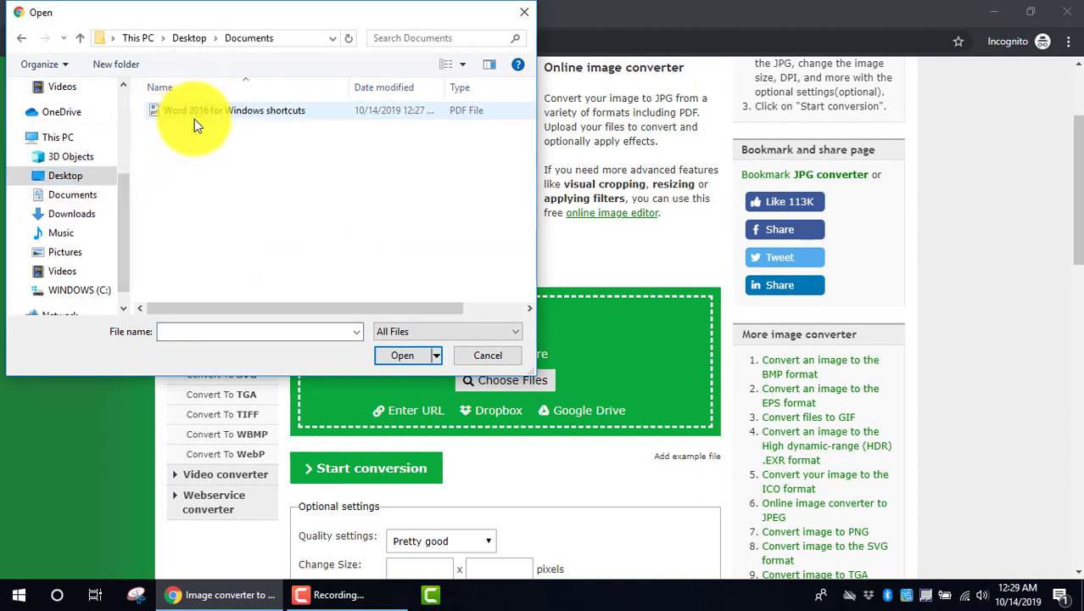
mouse_move(472, 118)
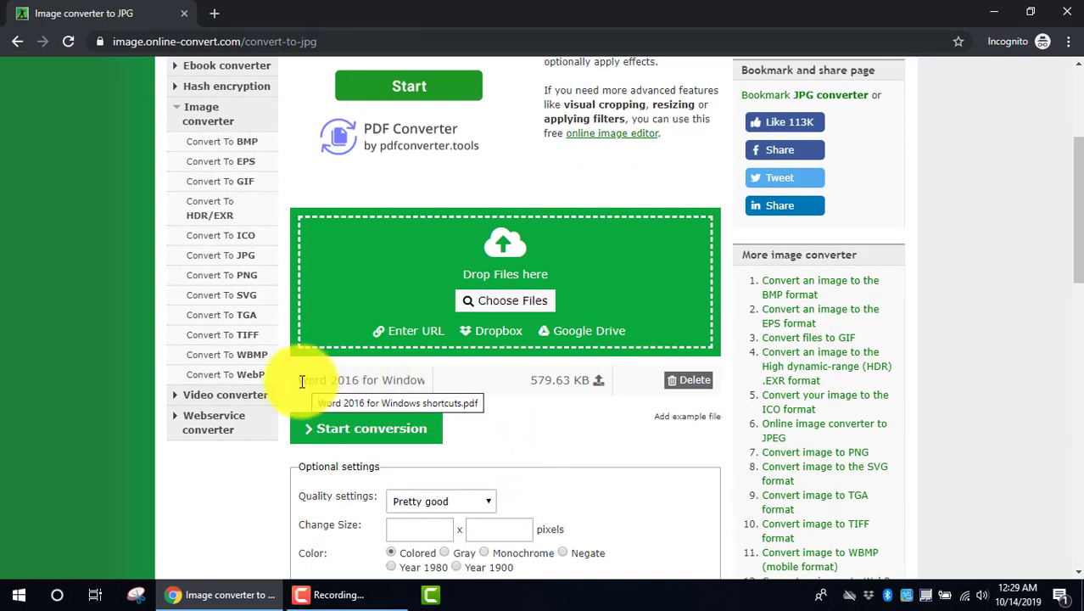
mouse_move(394, 380)
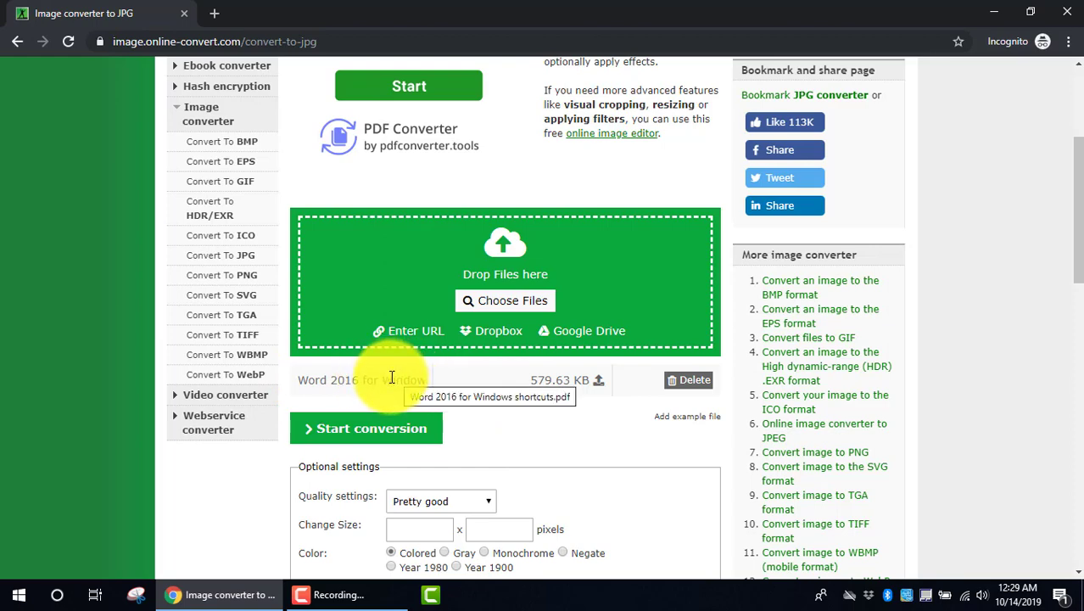
mouse_move(459, 393)
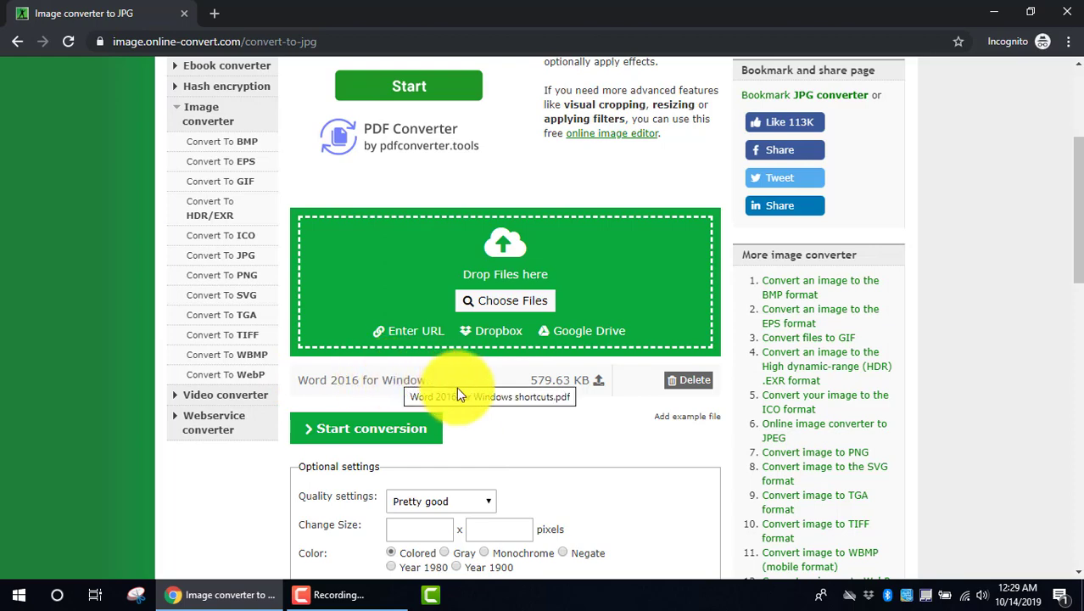
Scroll past Optional settings at defaults down to the Start conversion button
scroll(down, 3)
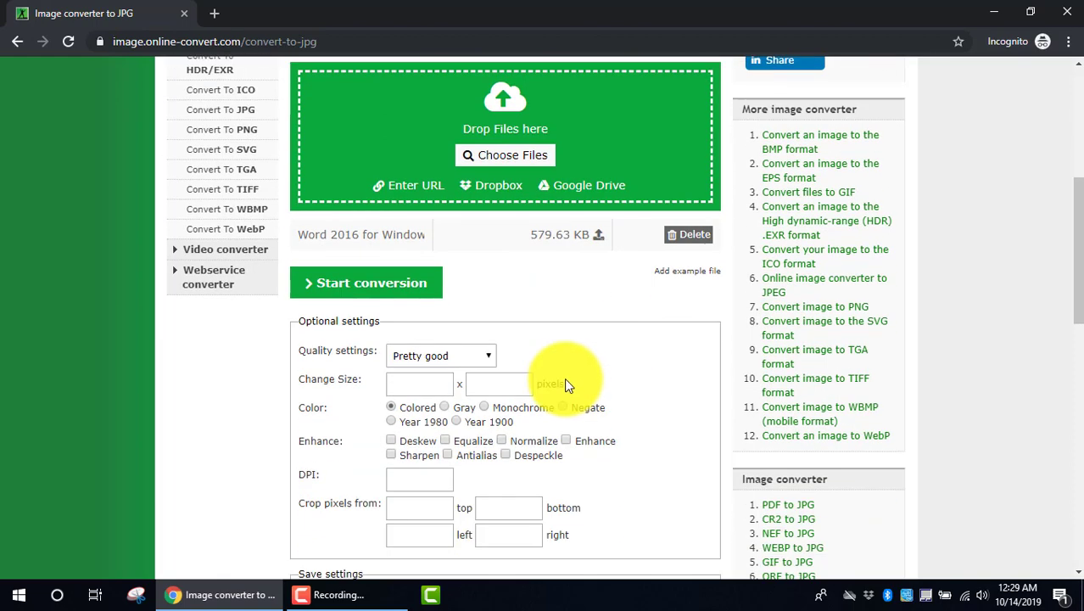
scroll(down, 3)
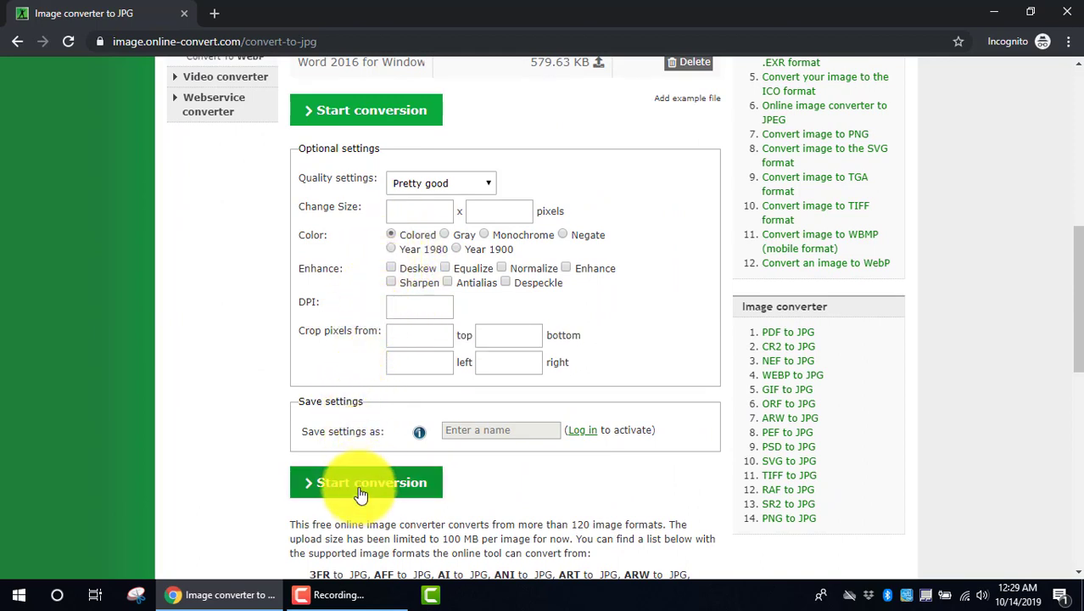
Convert the PDF to JPG and download the resulting file
click(367, 482)
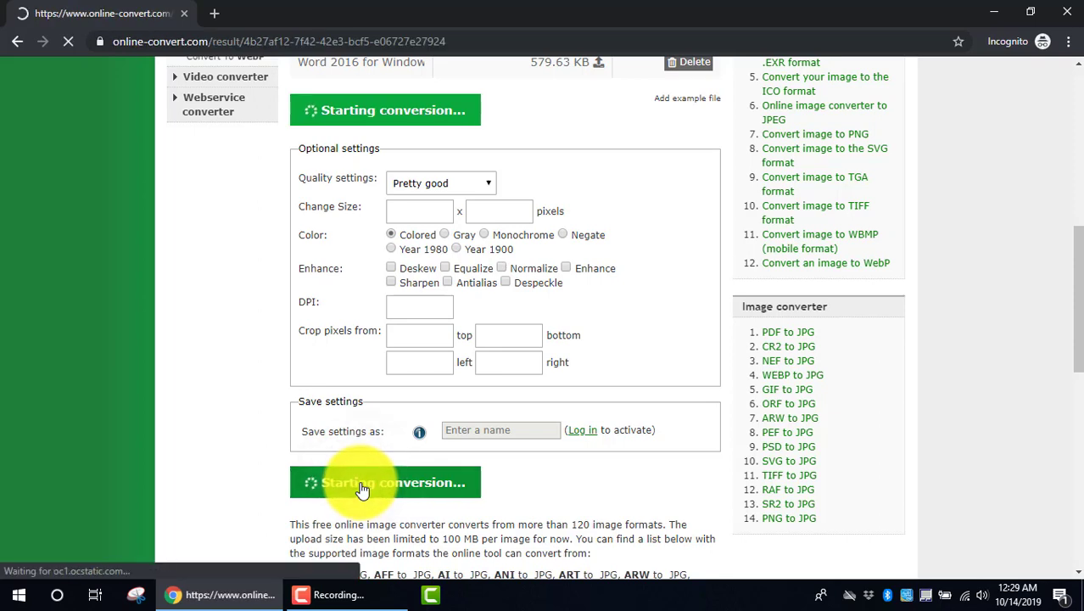
click(385, 482)
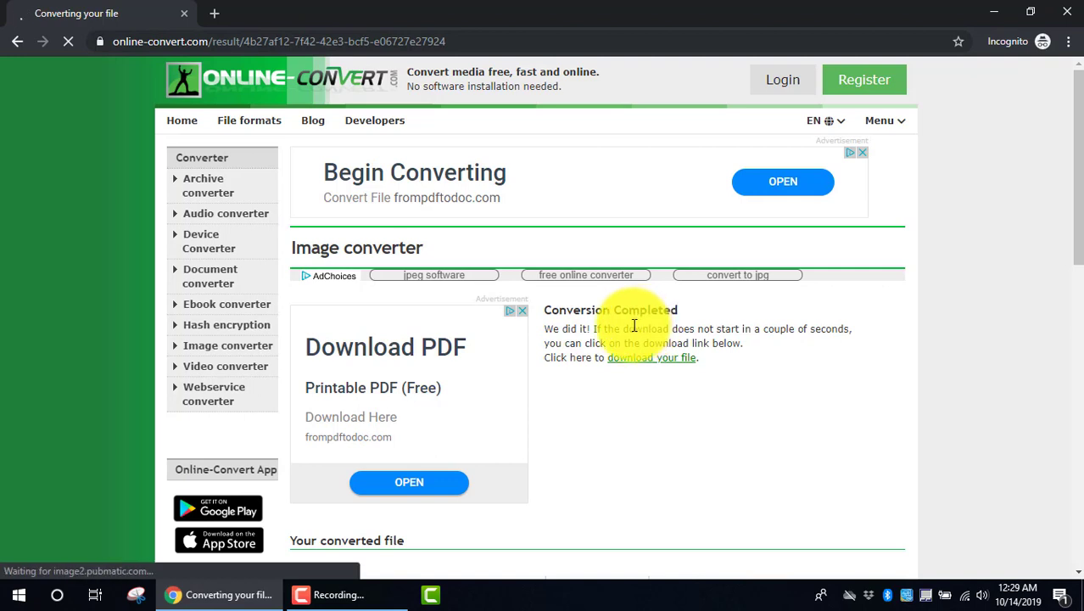
click(652, 356)
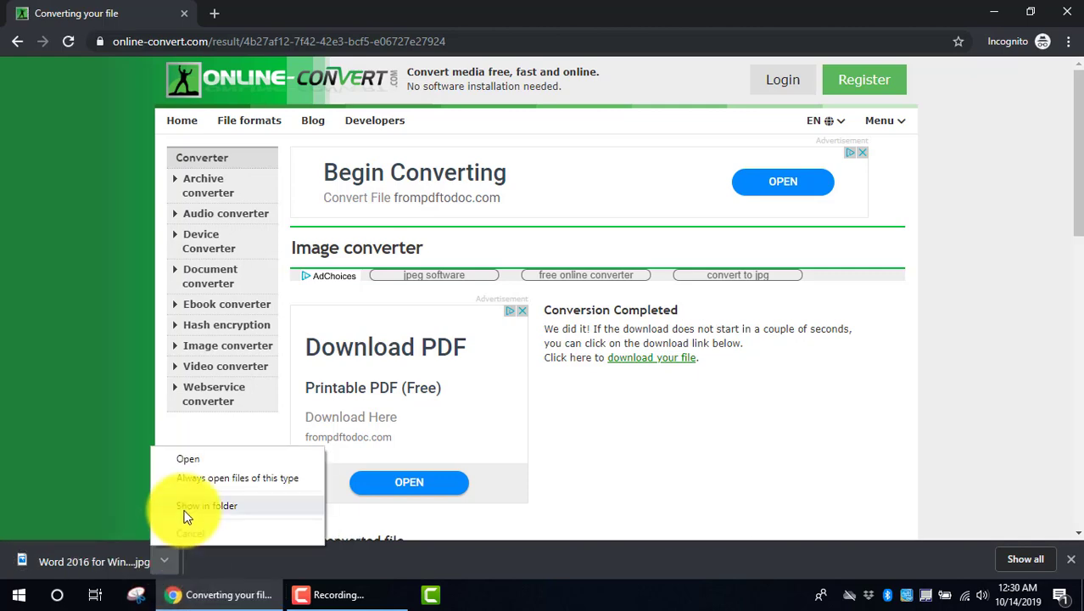
Show the downloaded Word 2016 shortcuts JPG in the Downloads folder
click(207, 506)
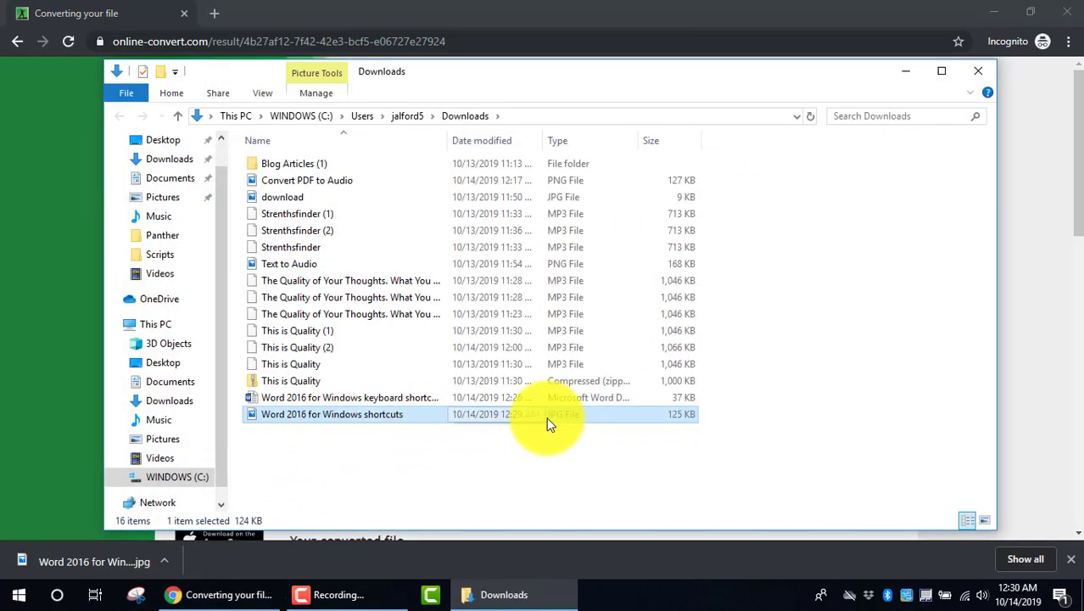
mouse_move(580, 428)
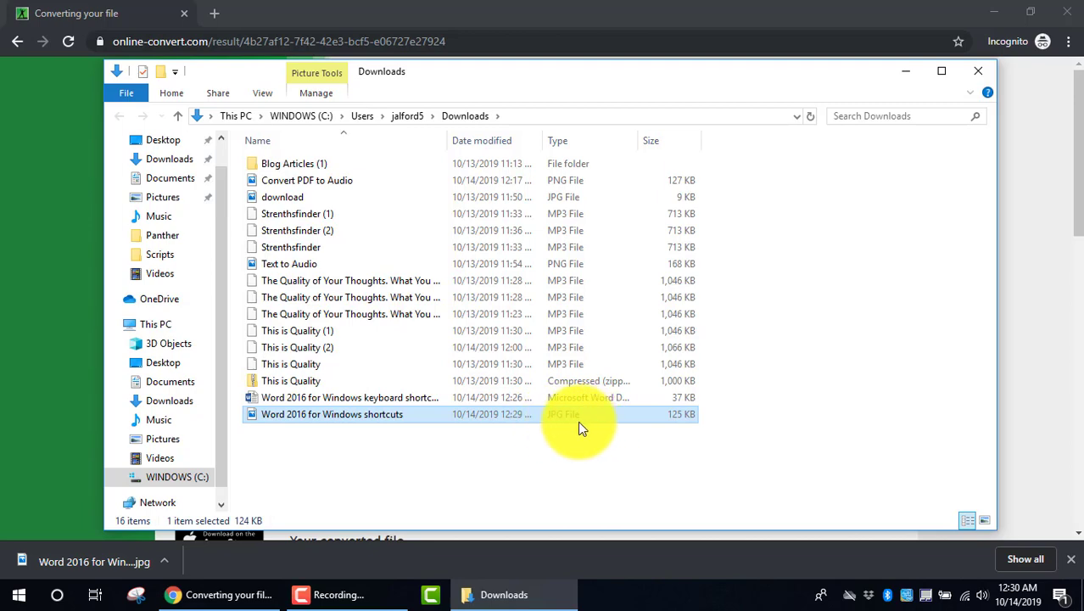